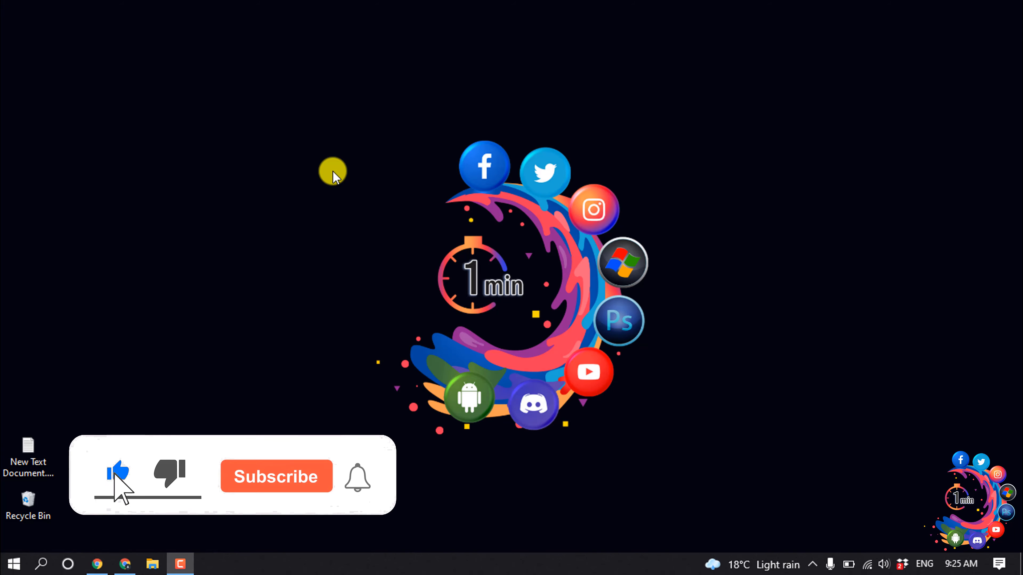
Bring the browser's cPanel home page to the front with the Files section visible
left_click(276, 476)
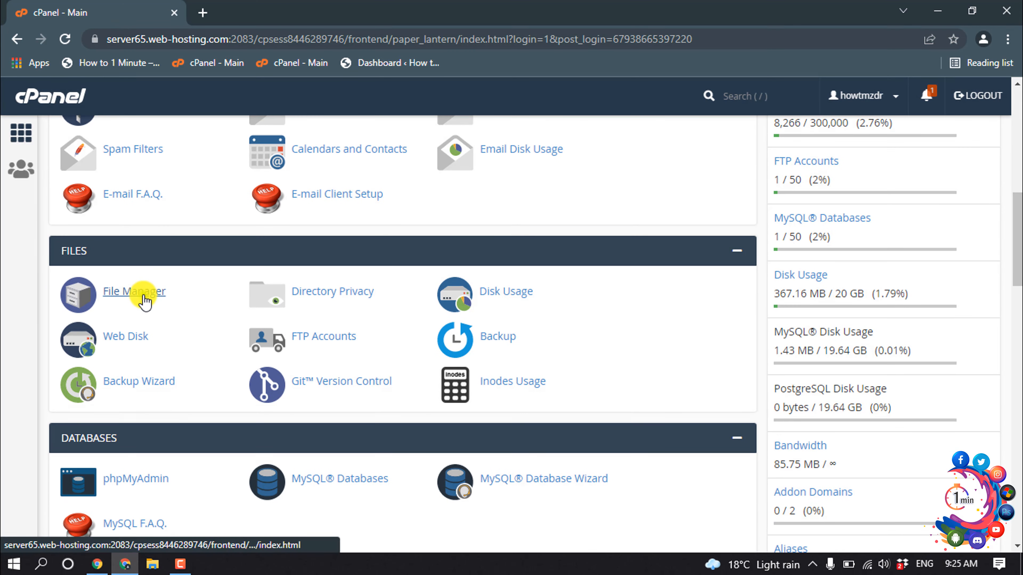
Launch File Manager and navigate into public_html, then wp-content
left_click(134, 291)
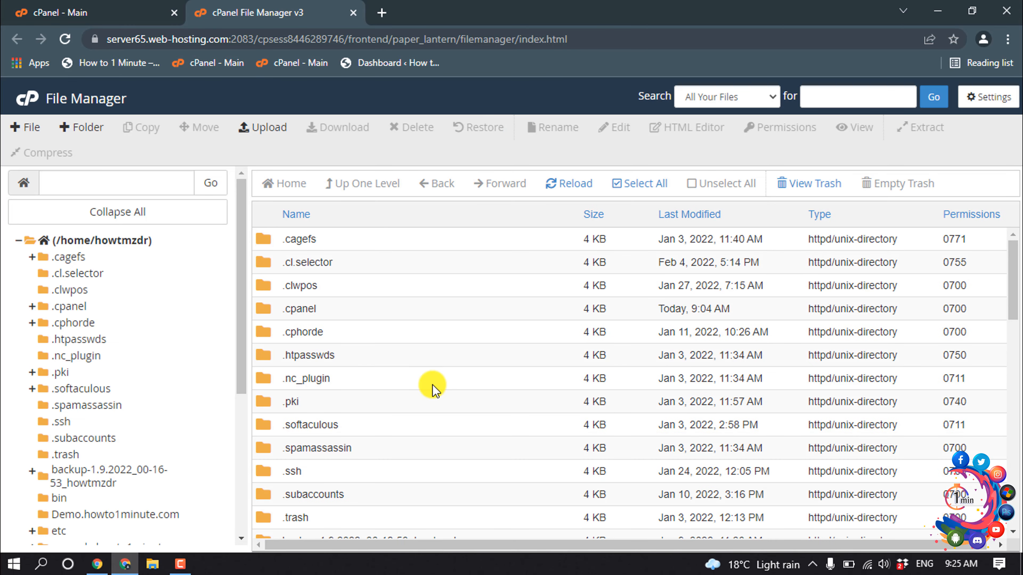
scroll("down", 3)
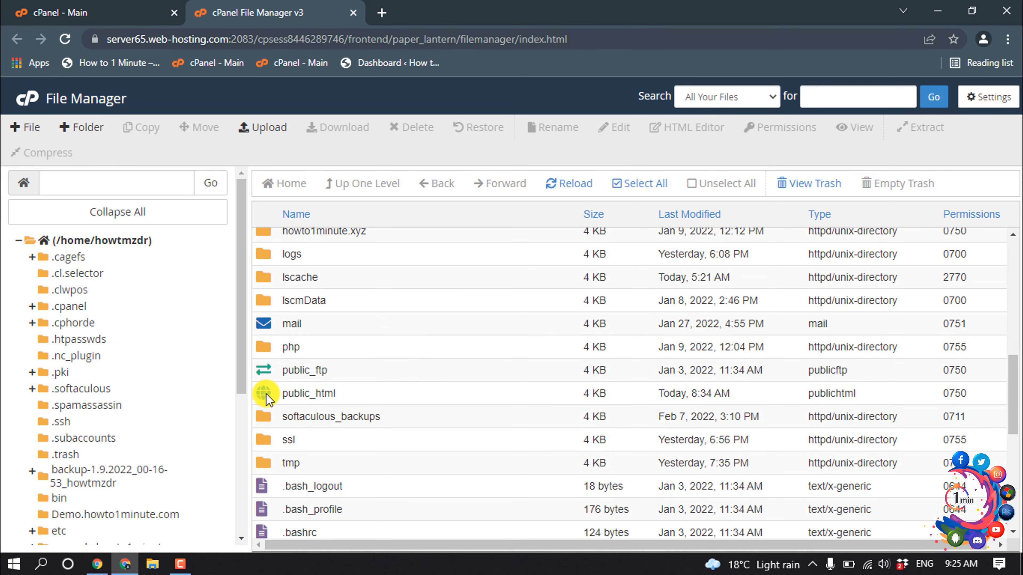
double_click(307, 392)
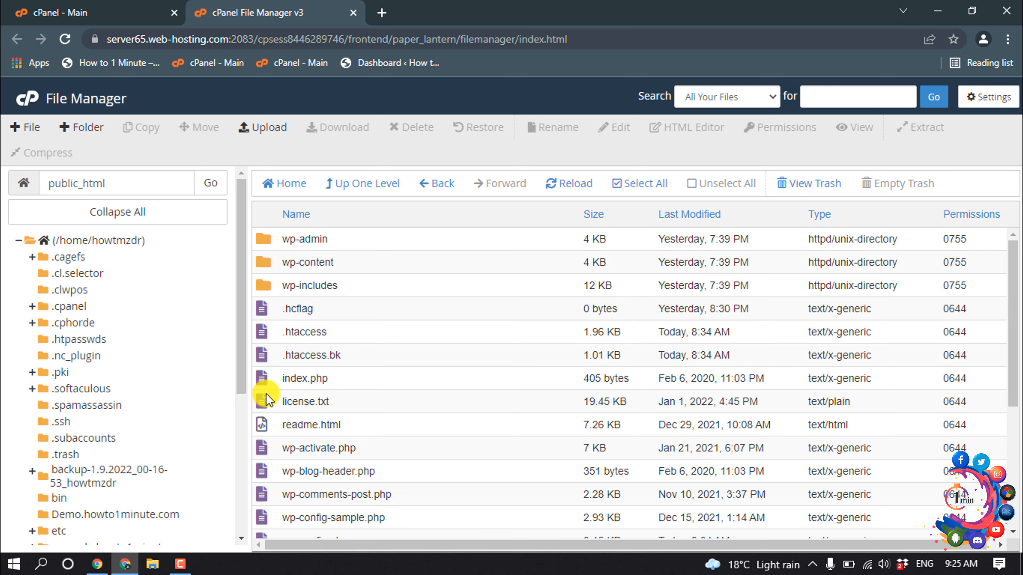
mouse_move(318, 308)
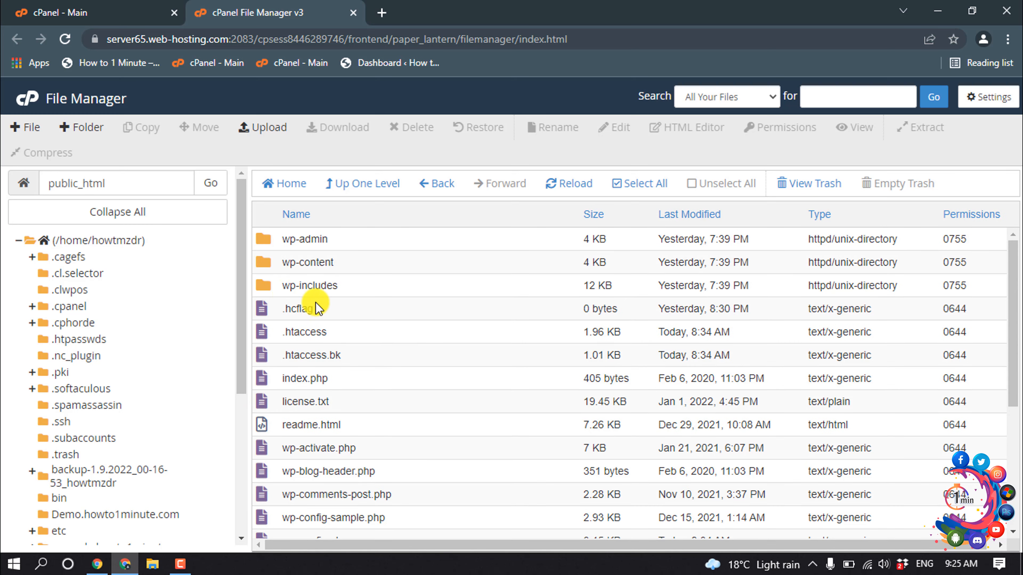
double_click(308, 262)
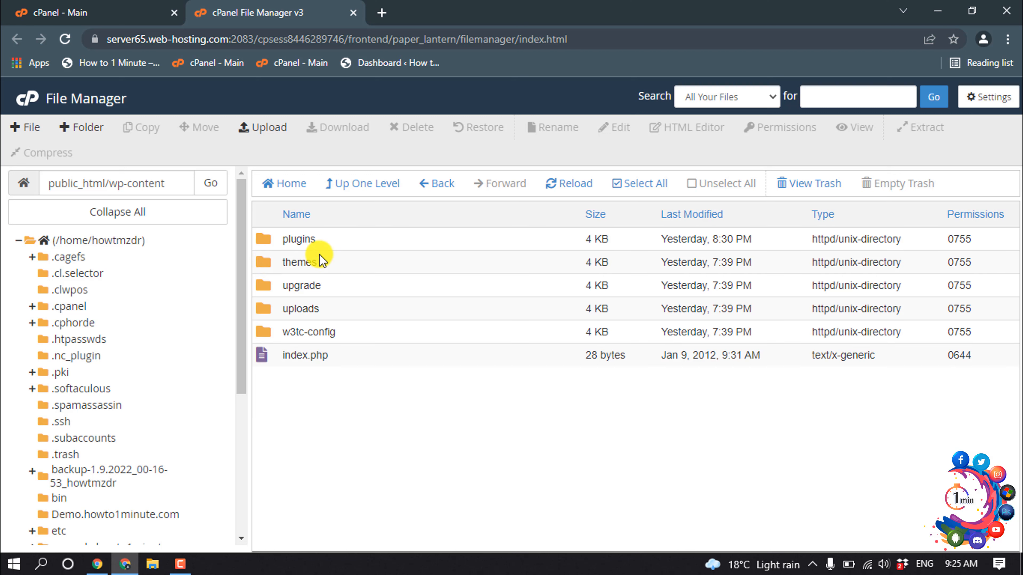
Navigate into themes and then the twentytwentytwo theme folder
double_click(299, 262)
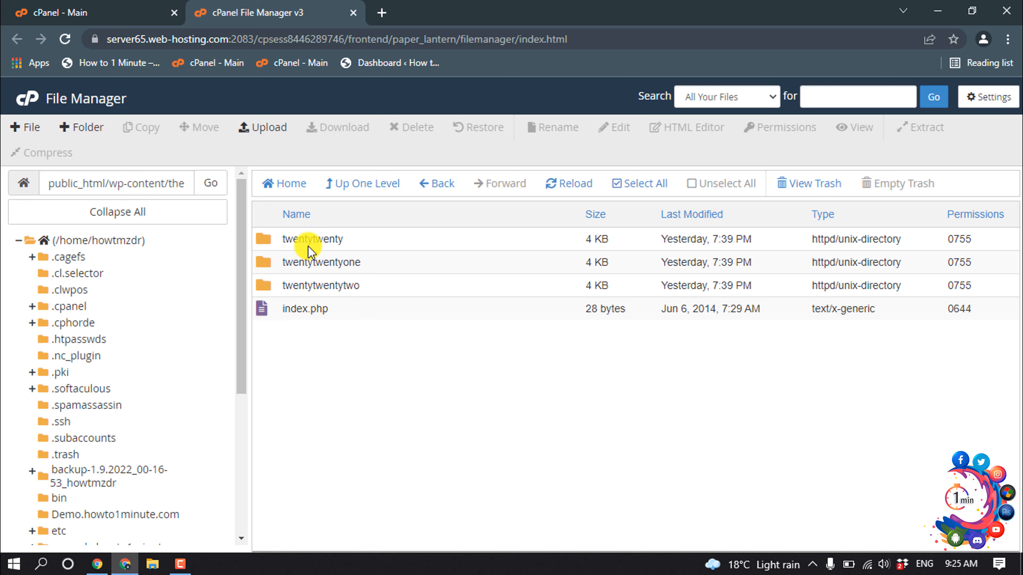
mouse_move(306, 302)
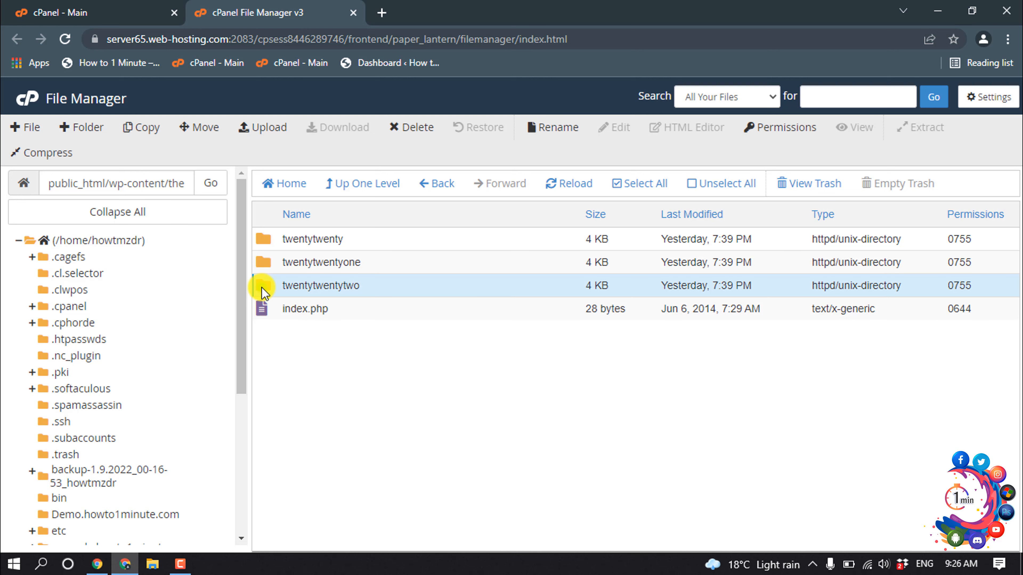
double_click(320, 285)
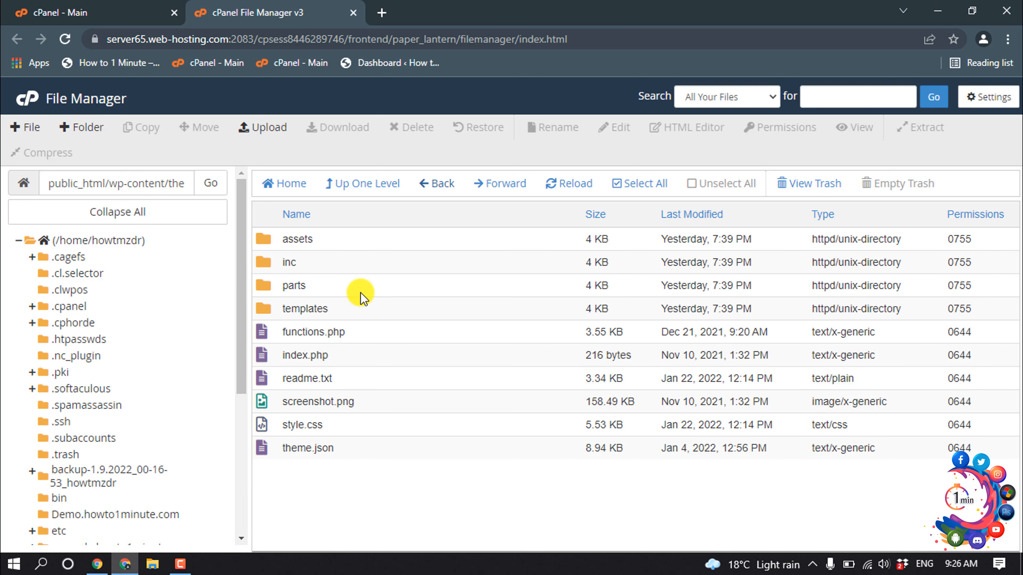
mouse_move(268, 297)
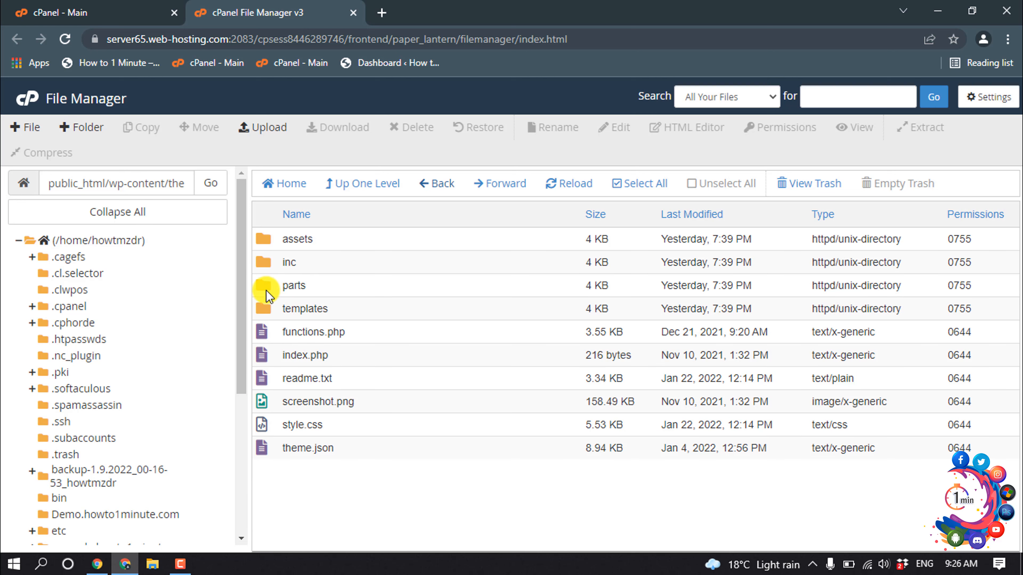
double_click(293, 285)
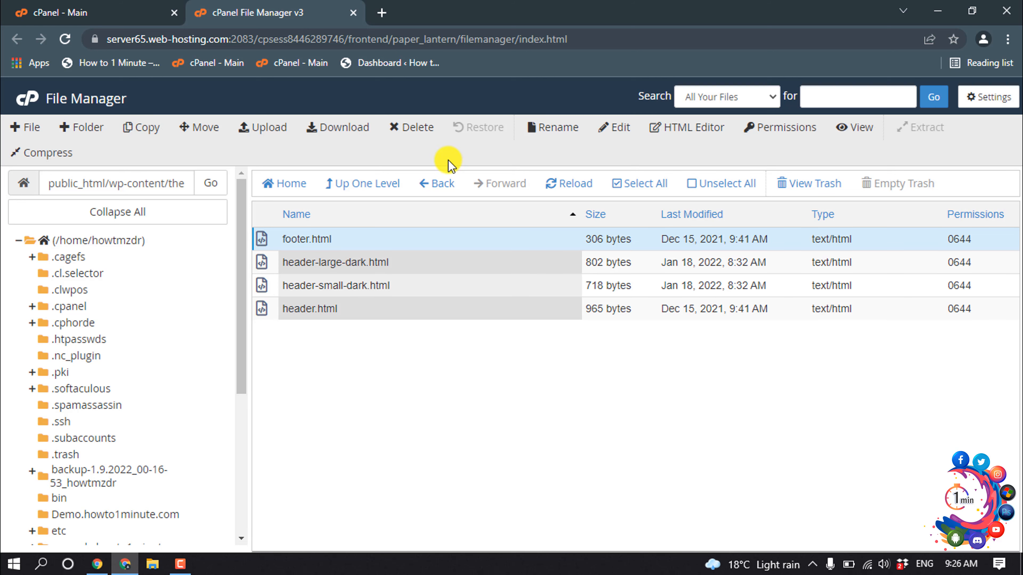
left_click(437, 183)
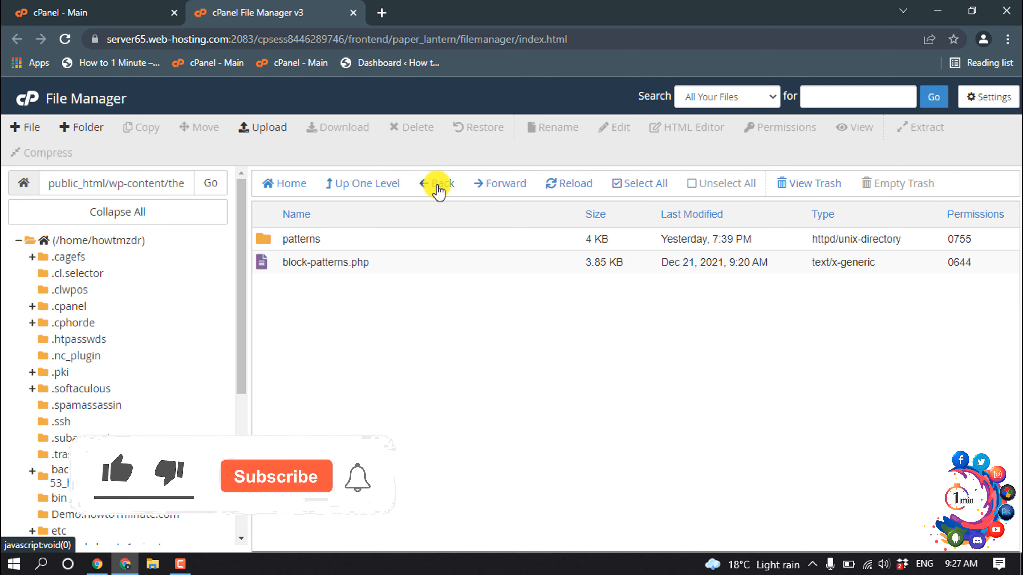
left_click(438, 183)
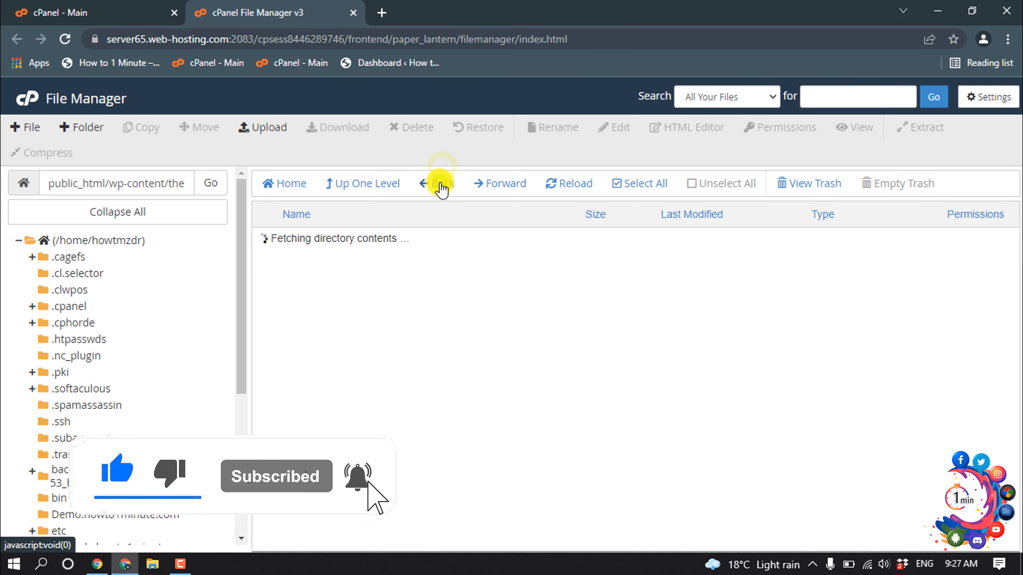
left_click(435, 184)
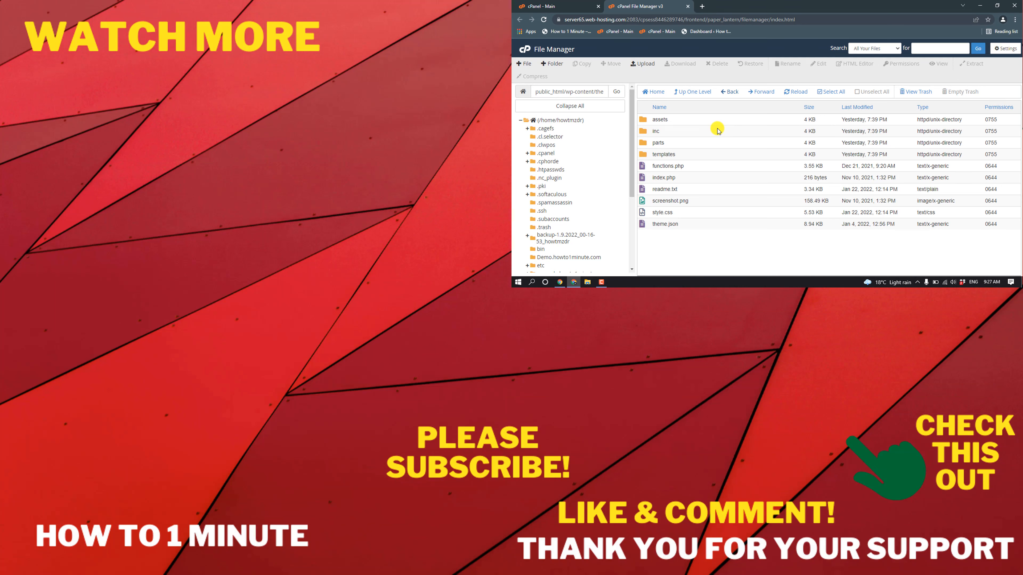
mouse_move(717, 123)
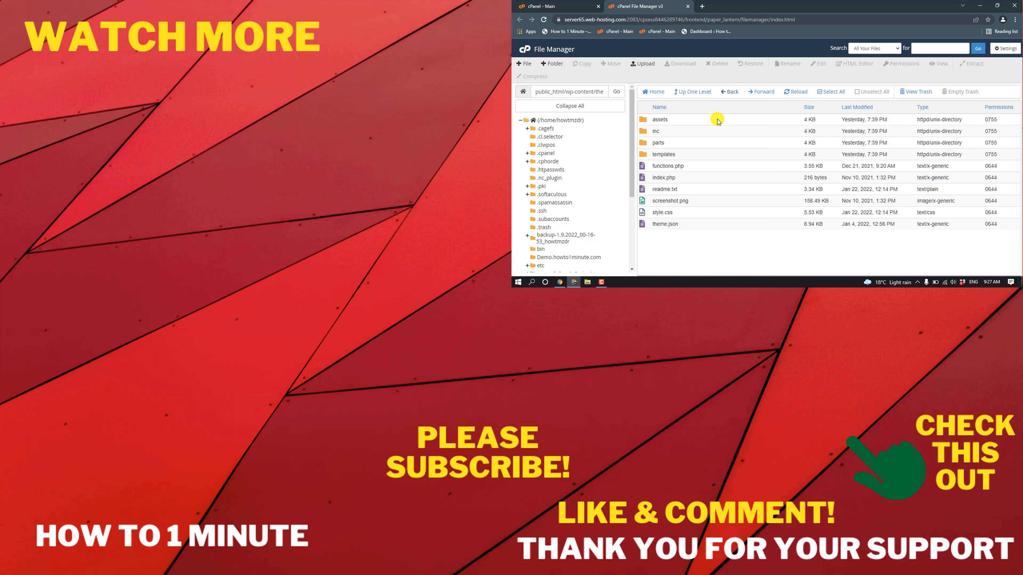